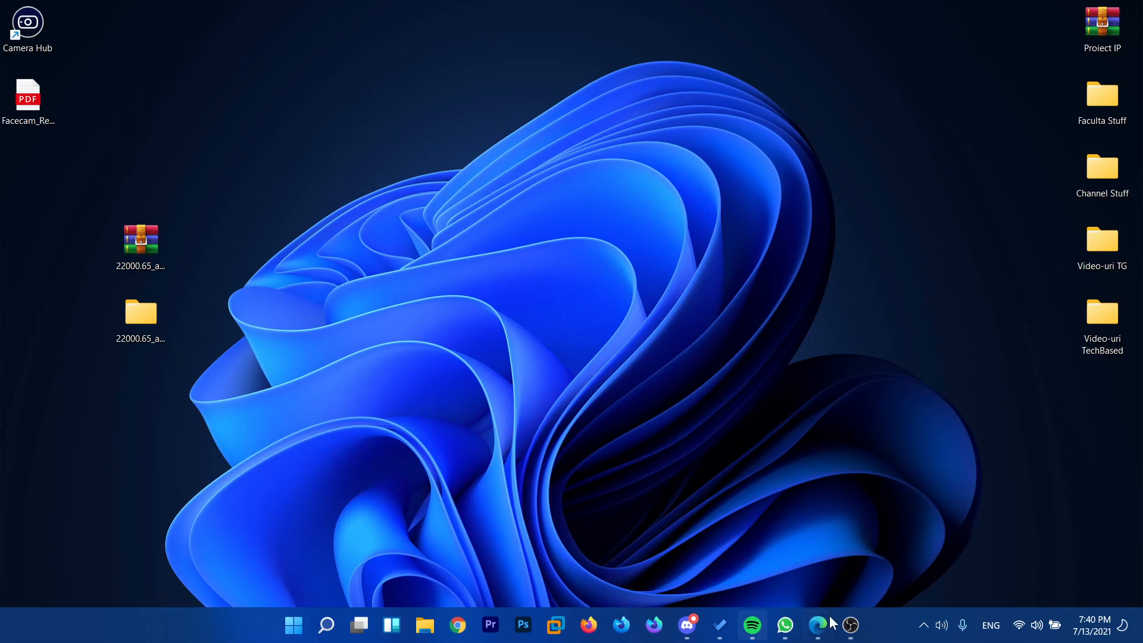
Step: Launch Edge from the taskbar, landing on the Edge Insider Canary Channel download page
{"action": "left_click", "coordinate": [818, 626]}
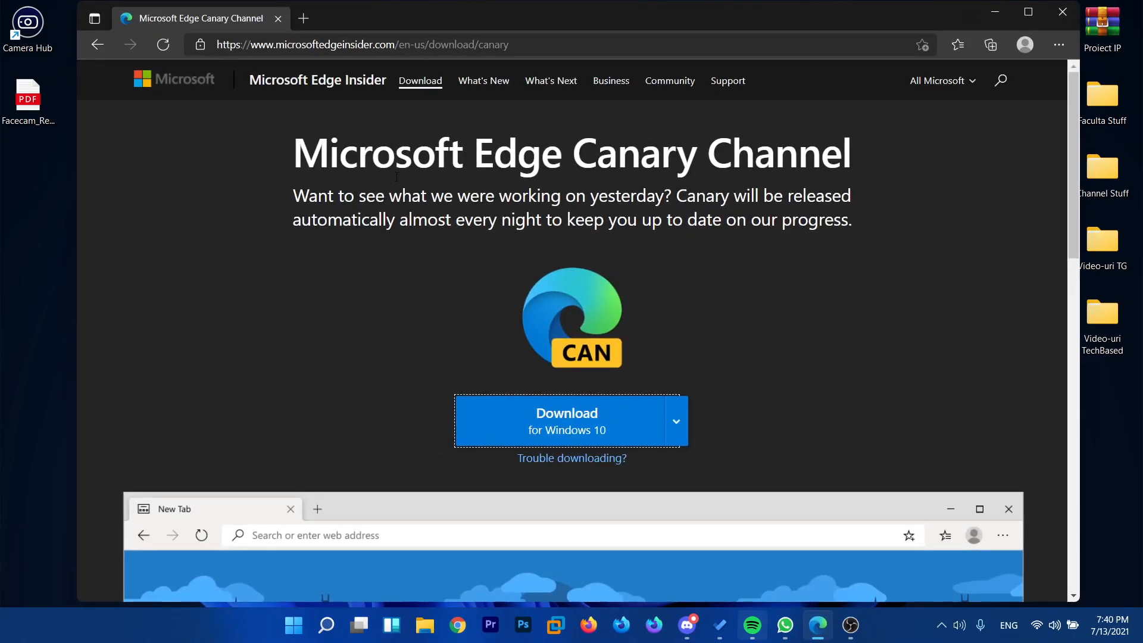
{"action": "mouse_move", "coordinate": [250, 309]}
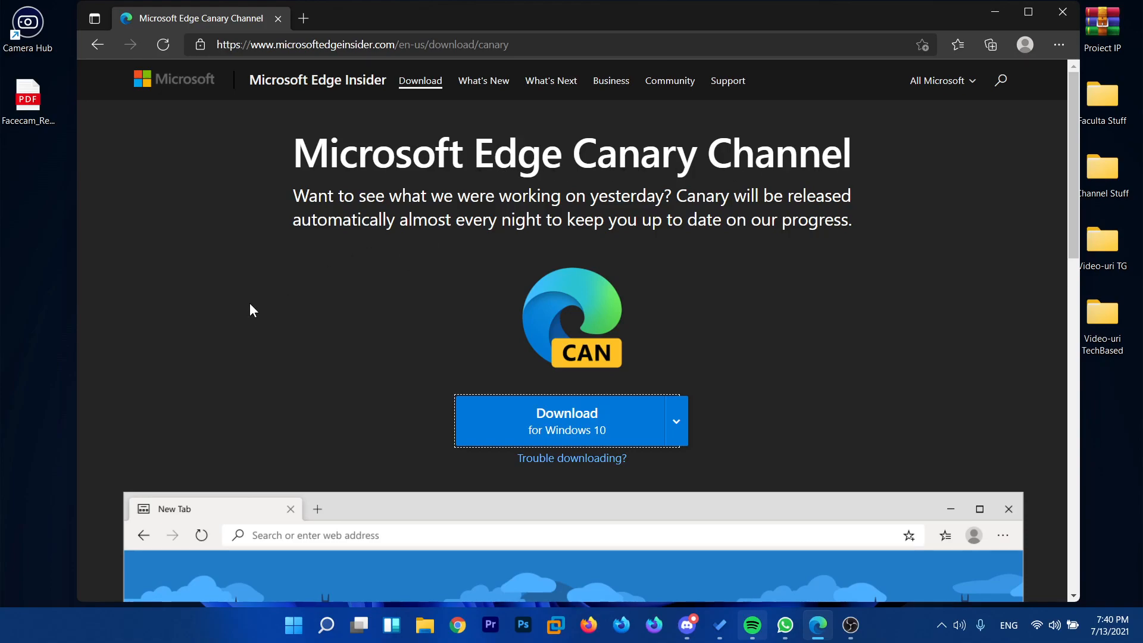
{"action": "mouse_move", "coordinate": [251, 330]}
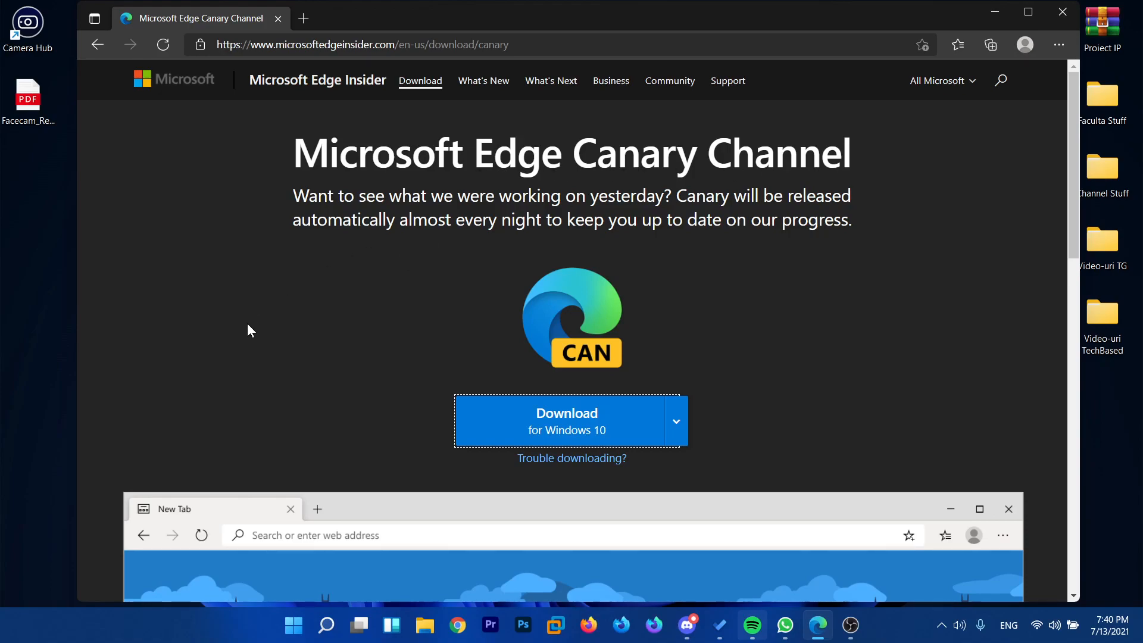
{"action": "mouse_move", "coordinate": [362, 296]}
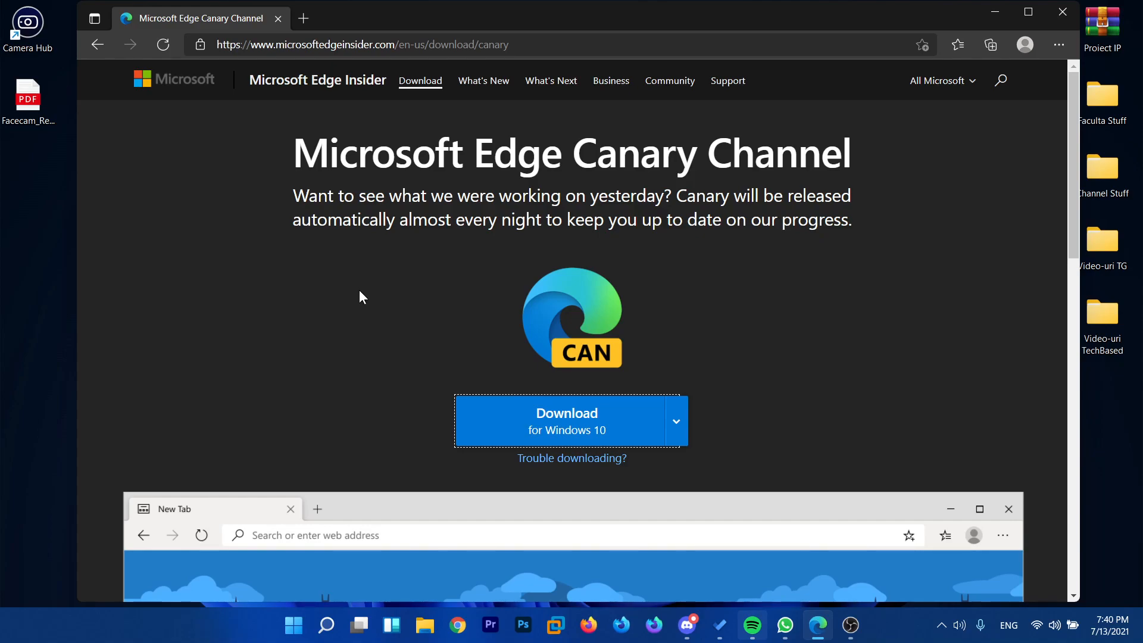
{"action": "mouse_move", "coordinate": [446, 282]}
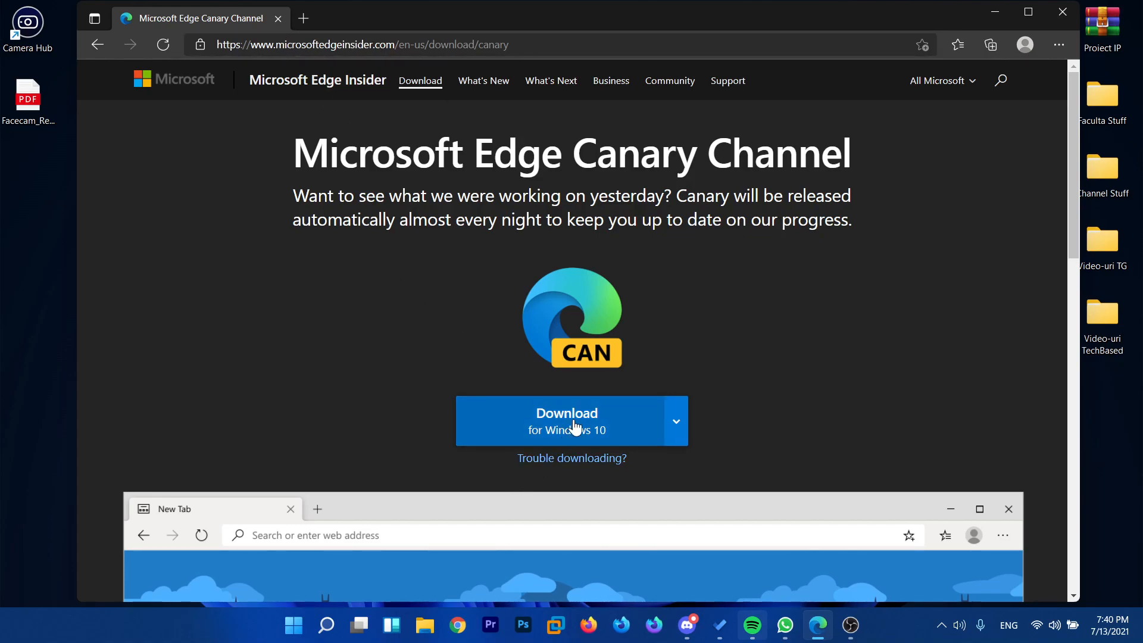
Step: Download Edge Canary for Windows 10, accepting its license terms
{"action": "left_click", "coordinate": [566, 420]}
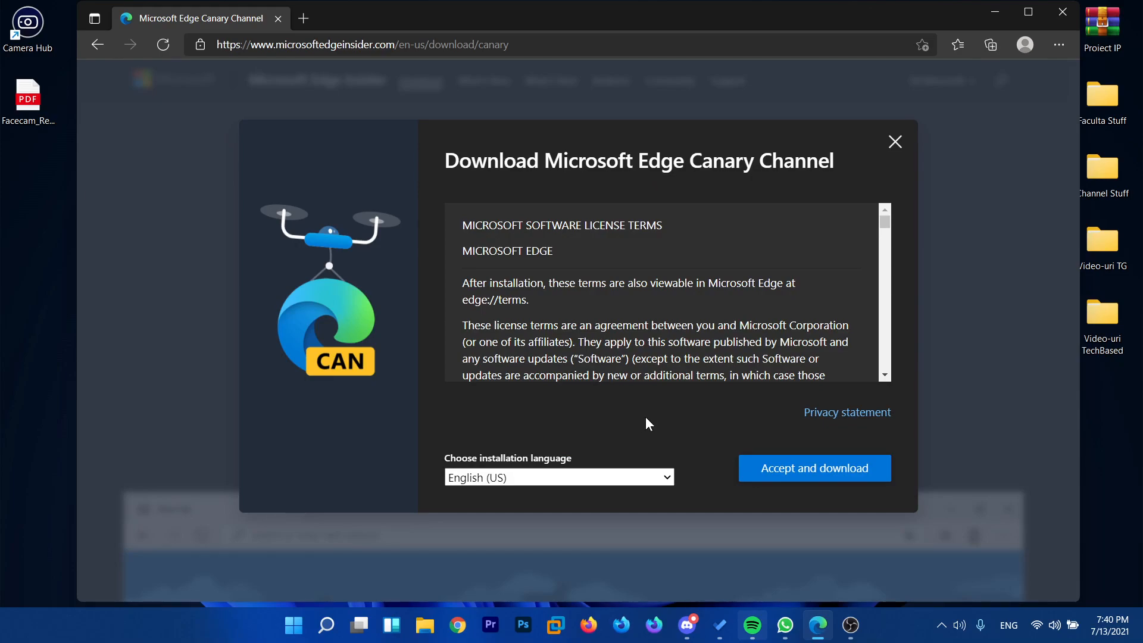
{"action": "mouse_move", "coordinate": [538, 467]}
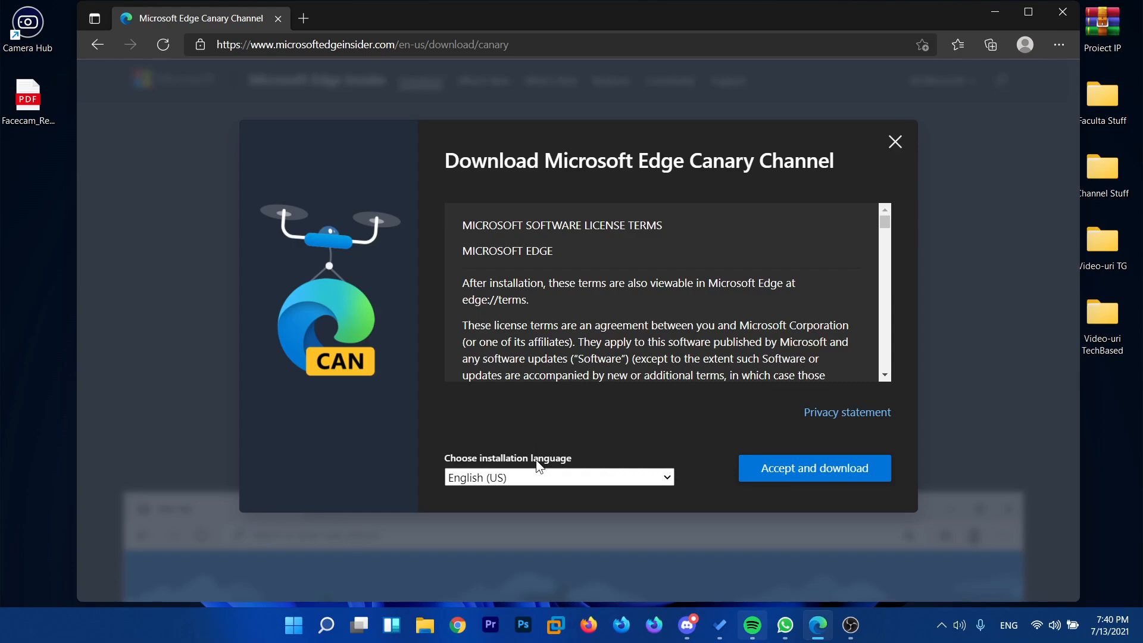
{"action": "left_click", "coordinate": [814, 468]}
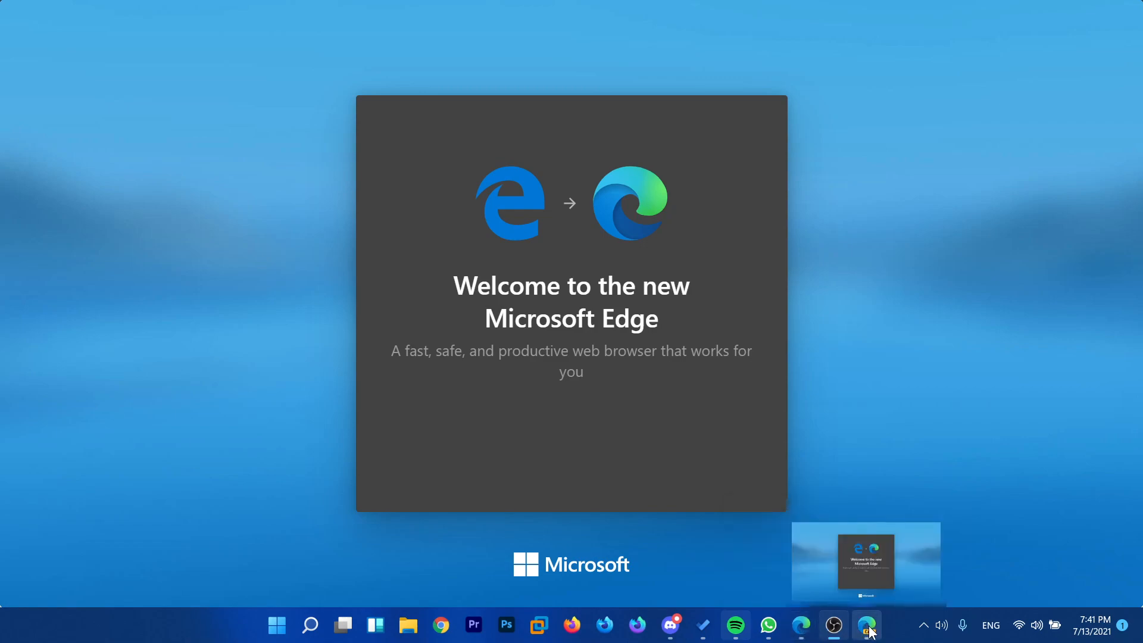
{"action": "mouse_move", "coordinate": [866, 624]}
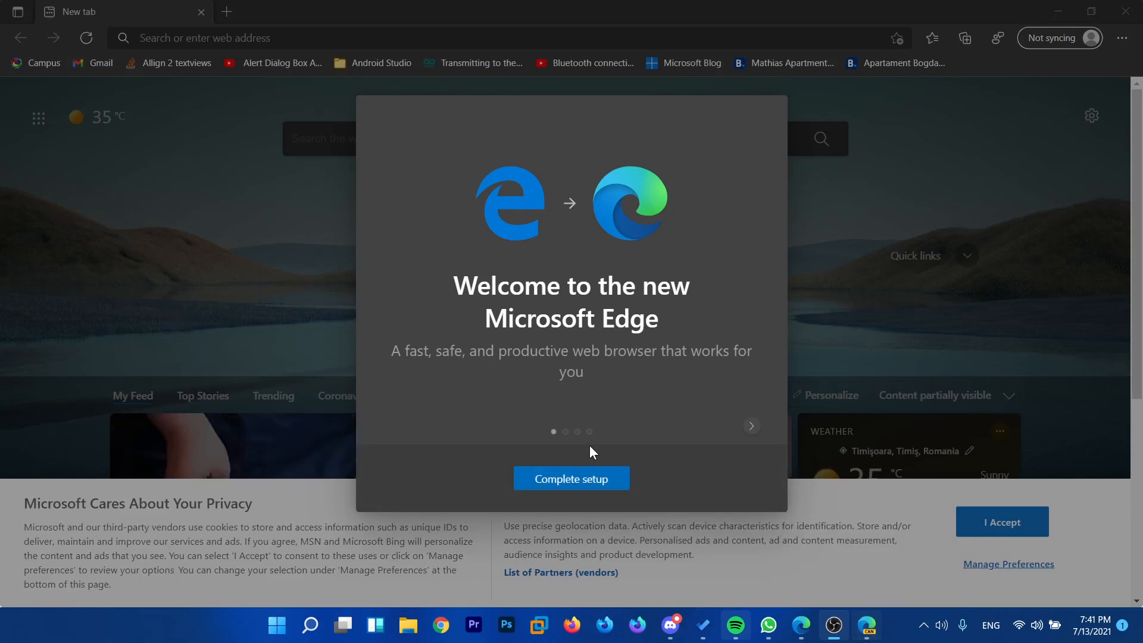
Step: Complete setup on the new Edge Canary welcome screen
{"action": "left_click", "coordinate": [572, 478]}
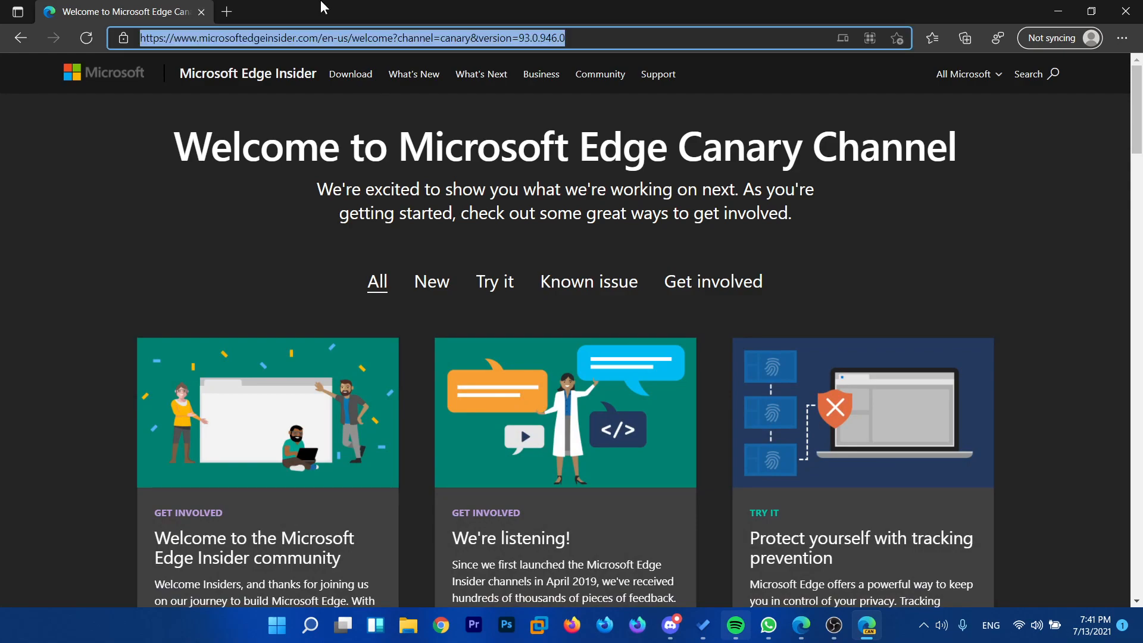
Step: On edge://flags, search 'windows 1' and set Enable Windows 11 Visual Updates to Enabled
{"action": "type", "text": "edge canary"}
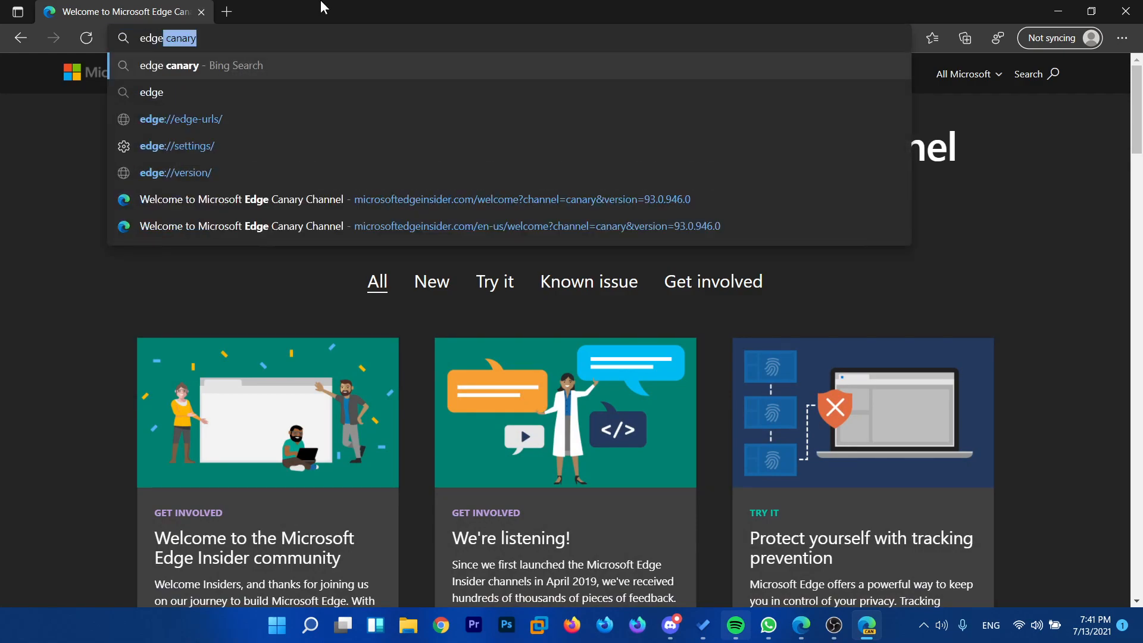
{"action": "type", "text": "edge://flags"}
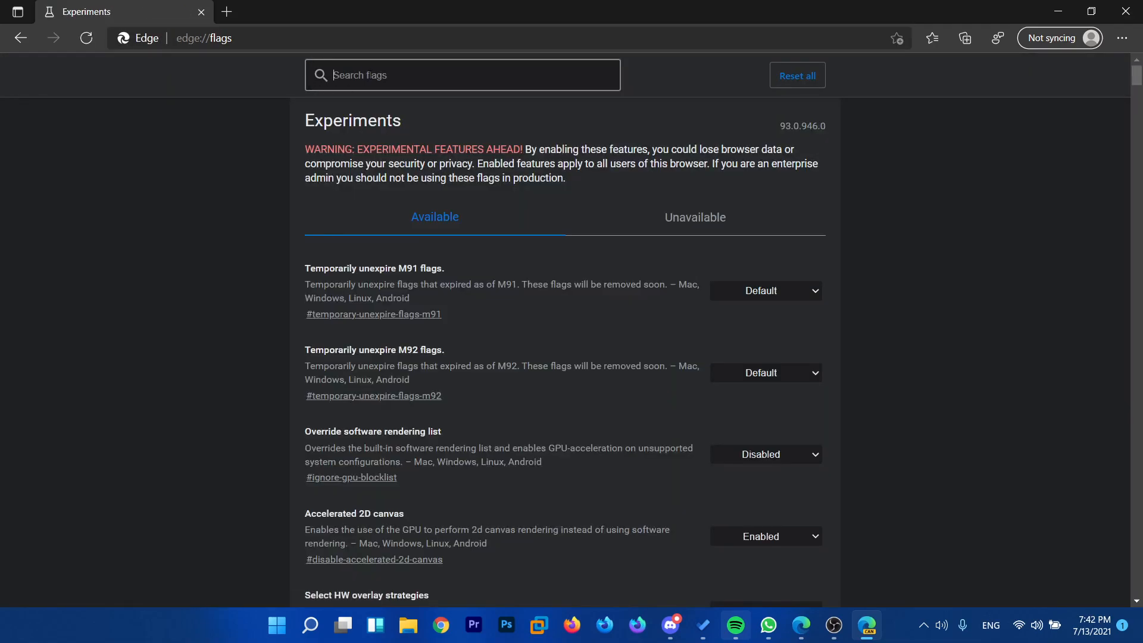
{"action": "type", "text": "windows 11"}
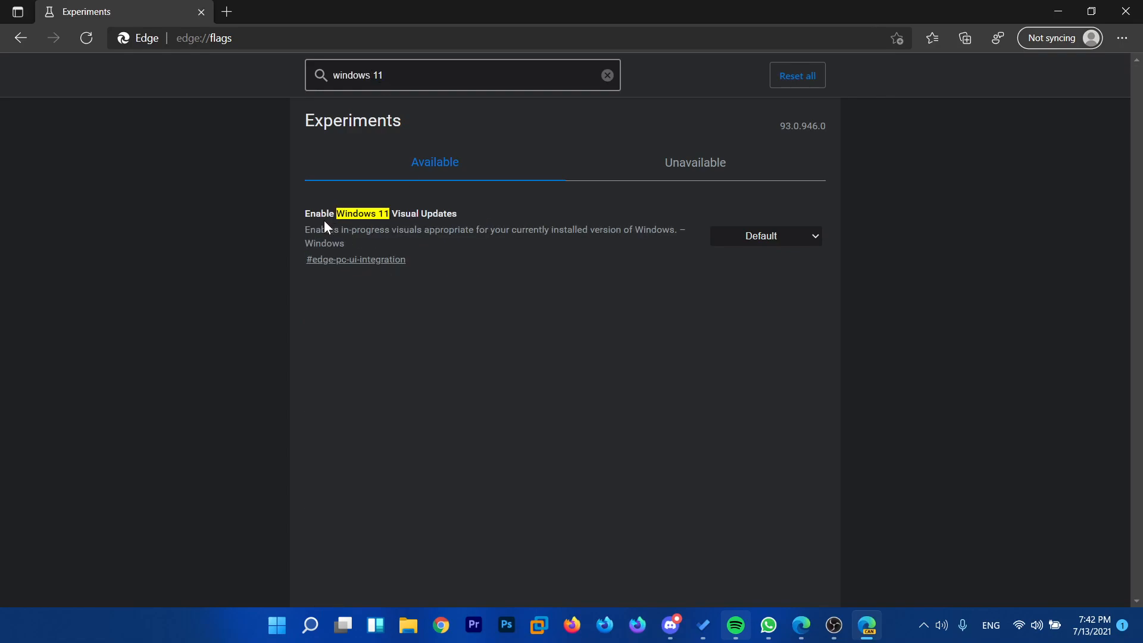
{"action": "left_click_drag", "start_coordinate": [305, 213], "coordinate": [389, 213]}
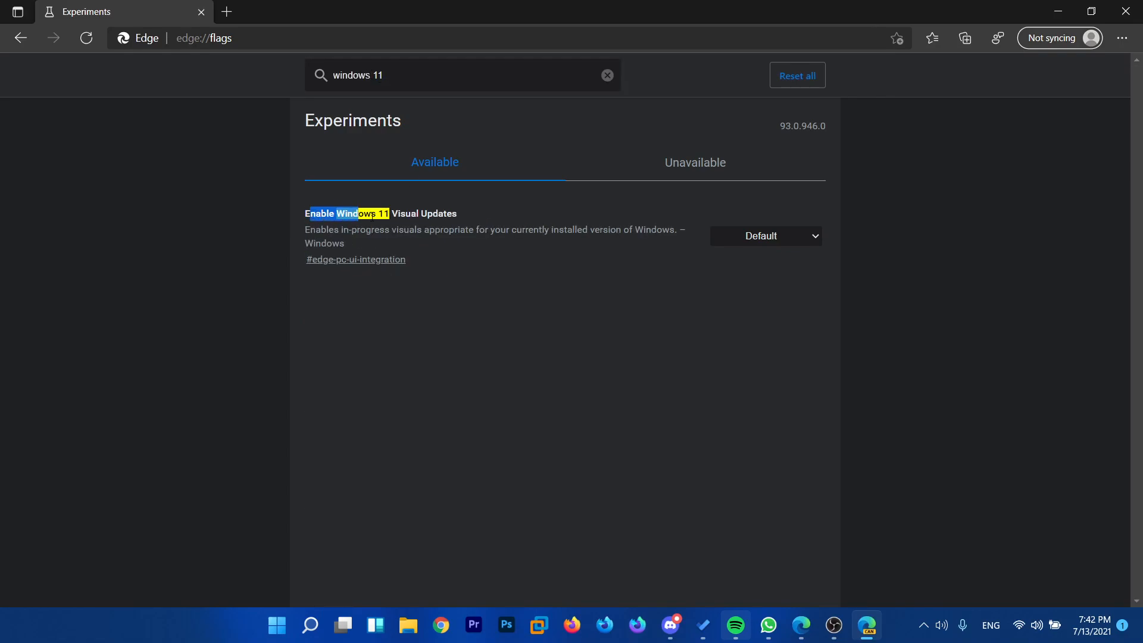
{"action": "left_click", "coordinate": [763, 236]}
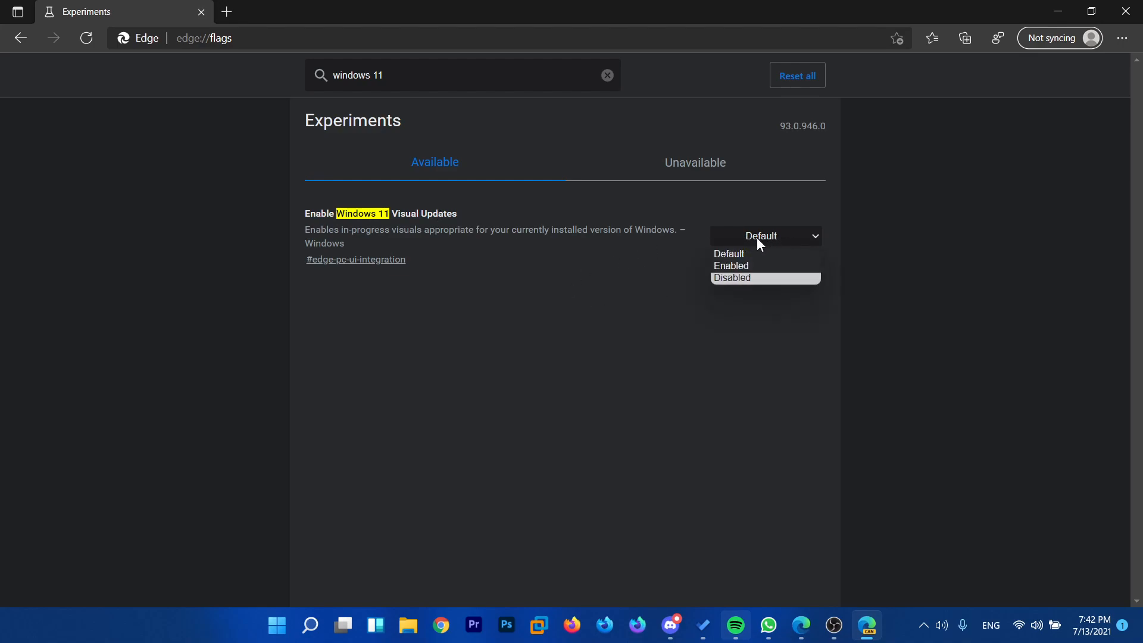
{"action": "left_click", "coordinate": [730, 265]}
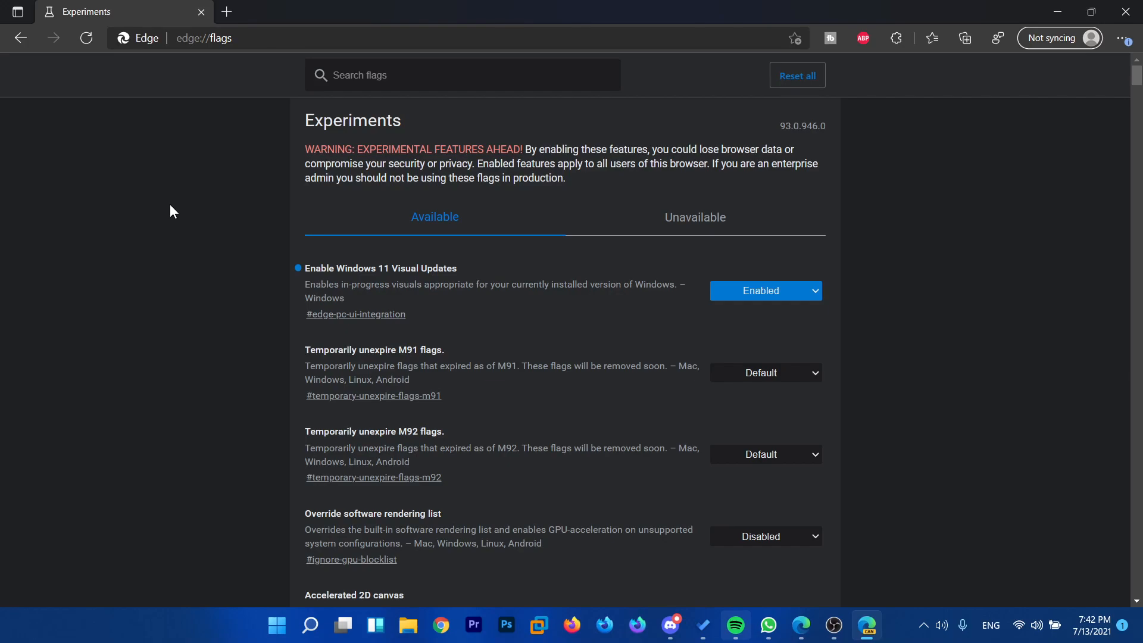
{"action": "mouse_move", "coordinate": [188, 164]}
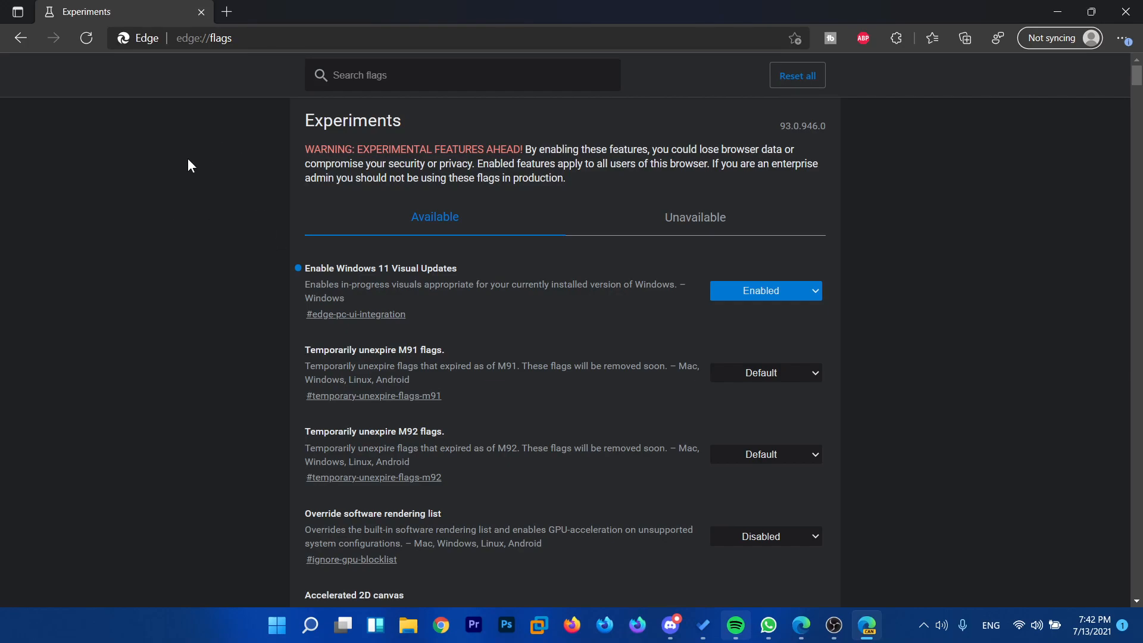
{"action": "mouse_move", "coordinate": [43, 7]}
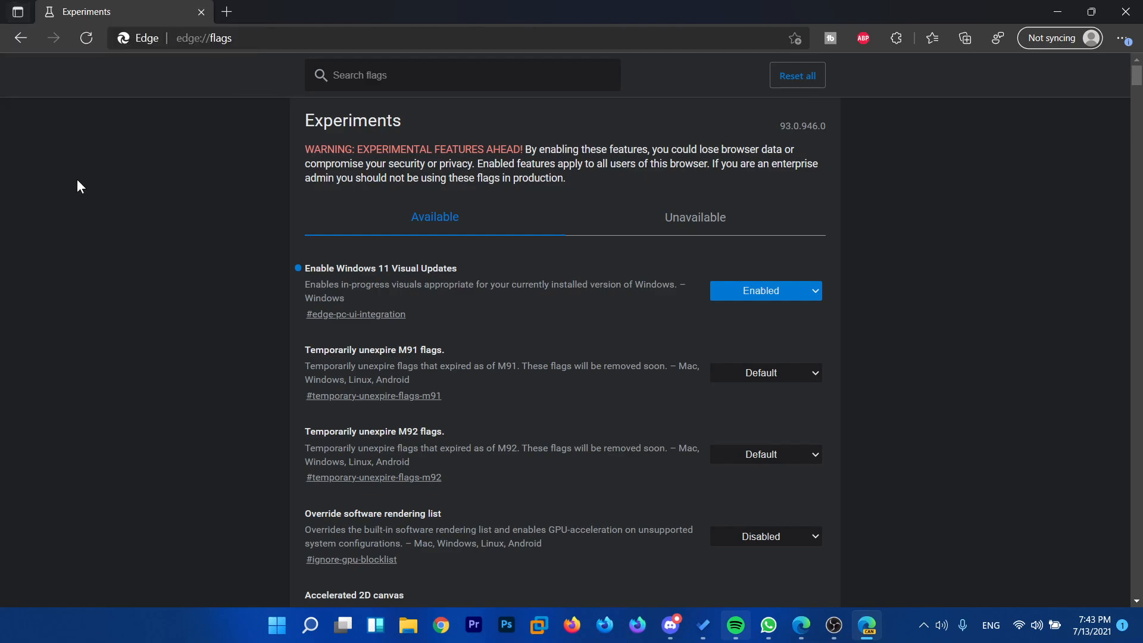
Step: Open Edge Canary Settings from the Settings and more menu
{"action": "left_click", "coordinate": [1121, 38]}
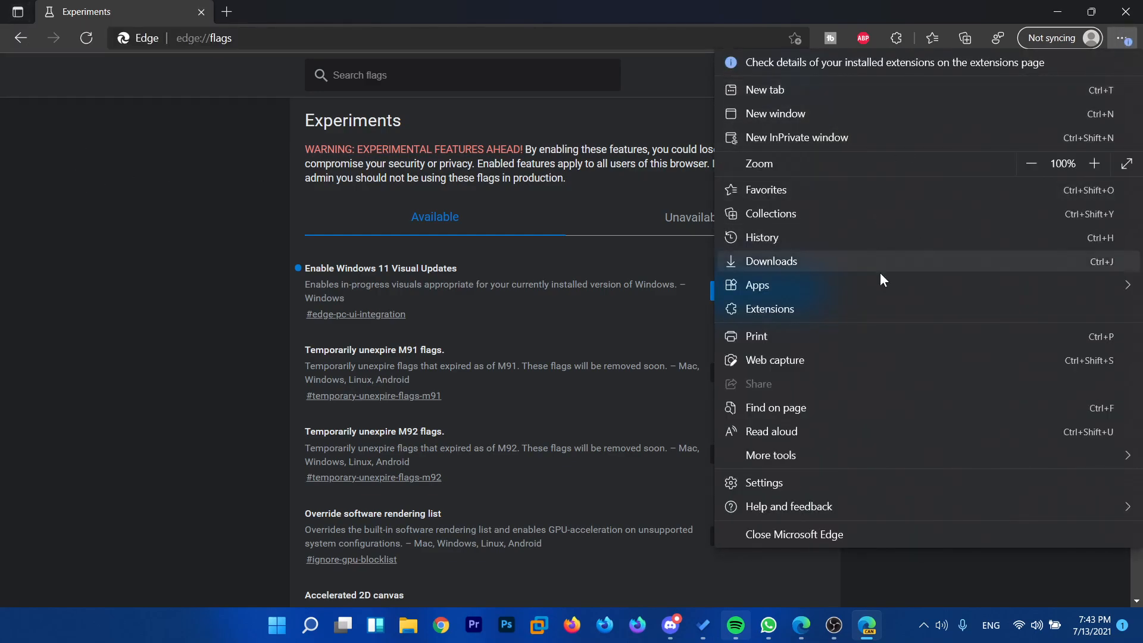
{"action": "mouse_move", "coordinate": [780, 481]}
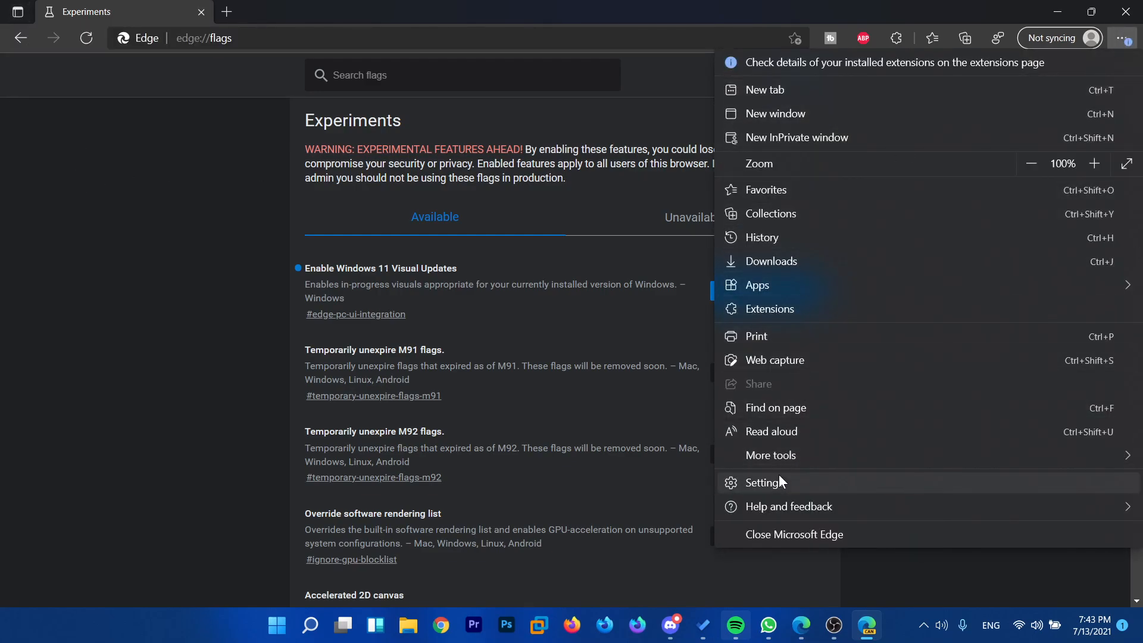
{"action": "left_click", "coordinate": [764, 482]}
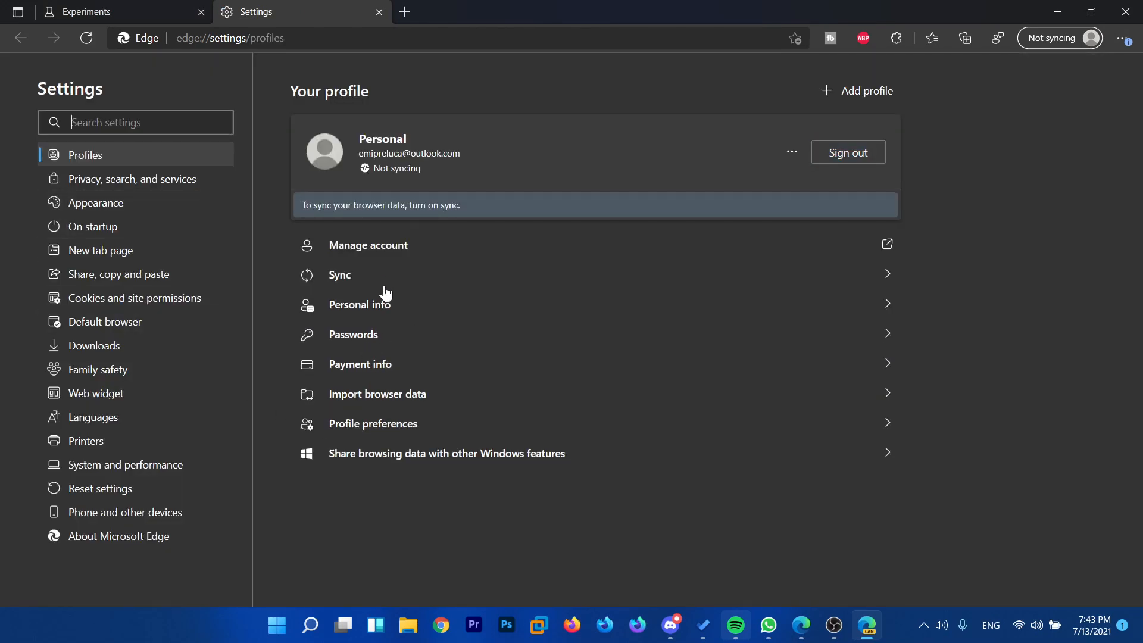
{"action": "mouse_move", "coordinate": [307, 120]}
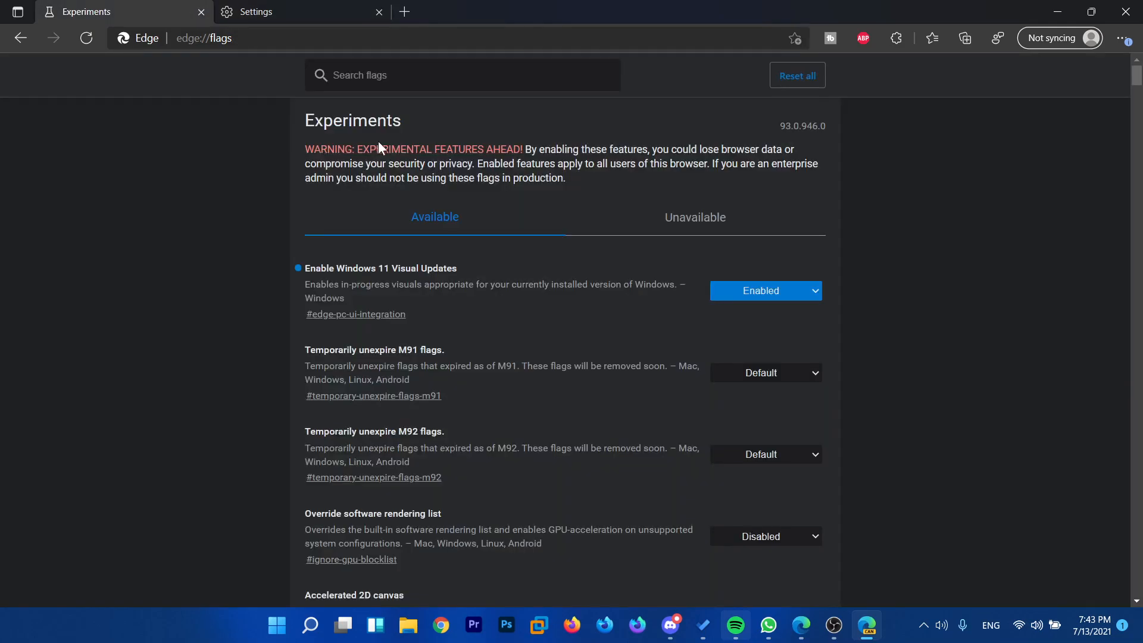
{"action": "mouse_move", "coordinate": [588, 184]}
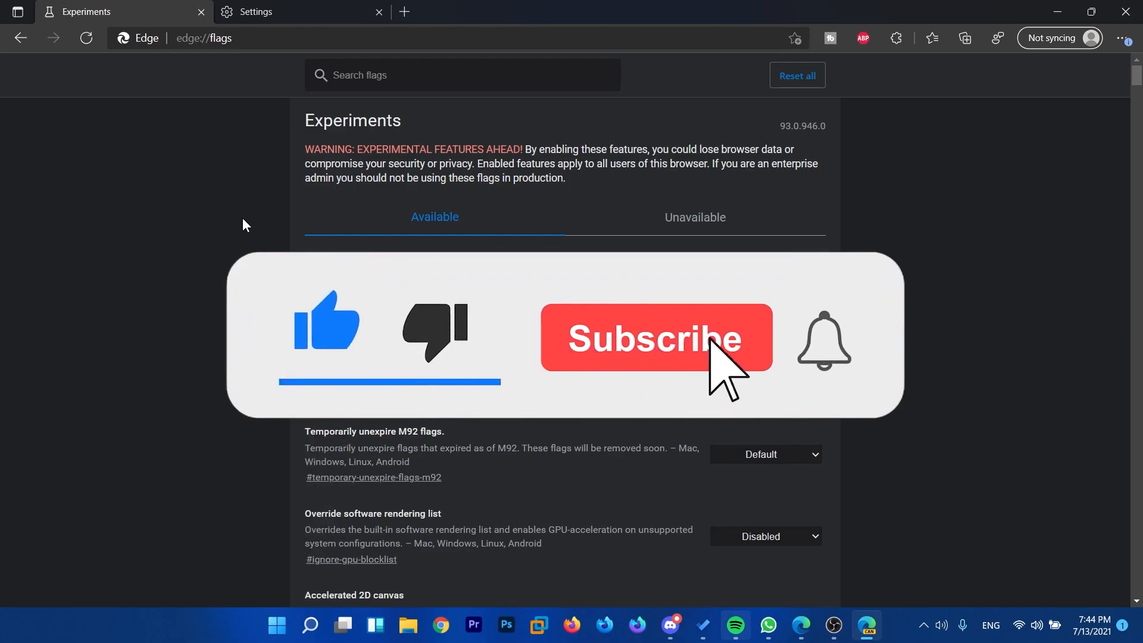
Step: Switch back to the edge://flags Experiments tab
{"action": "left_click", "coordinate": [655, 337]}
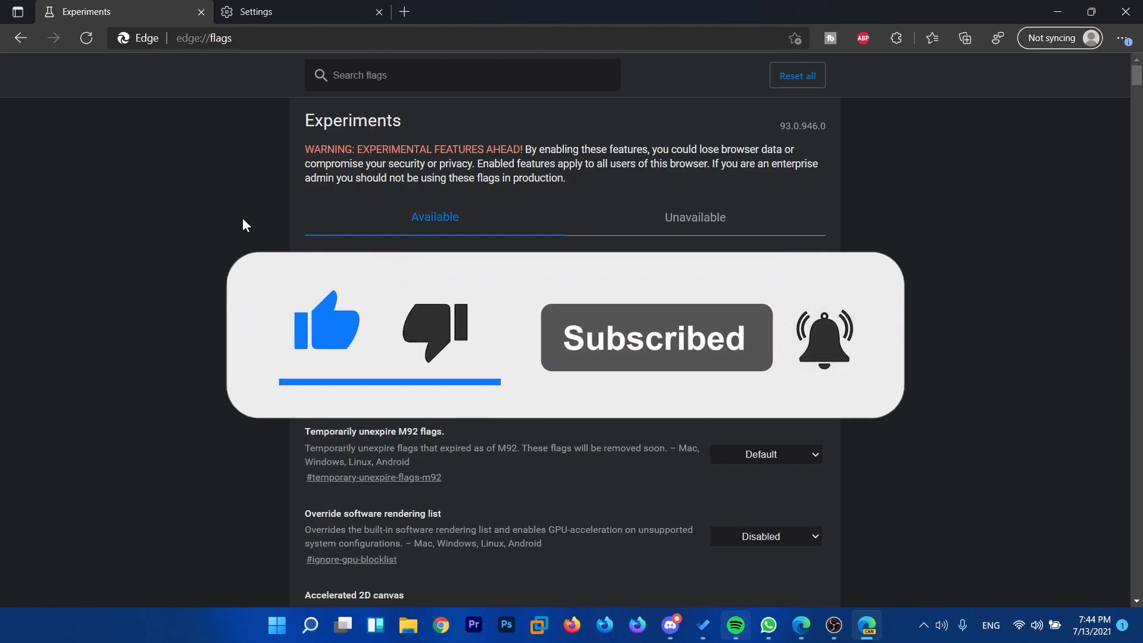